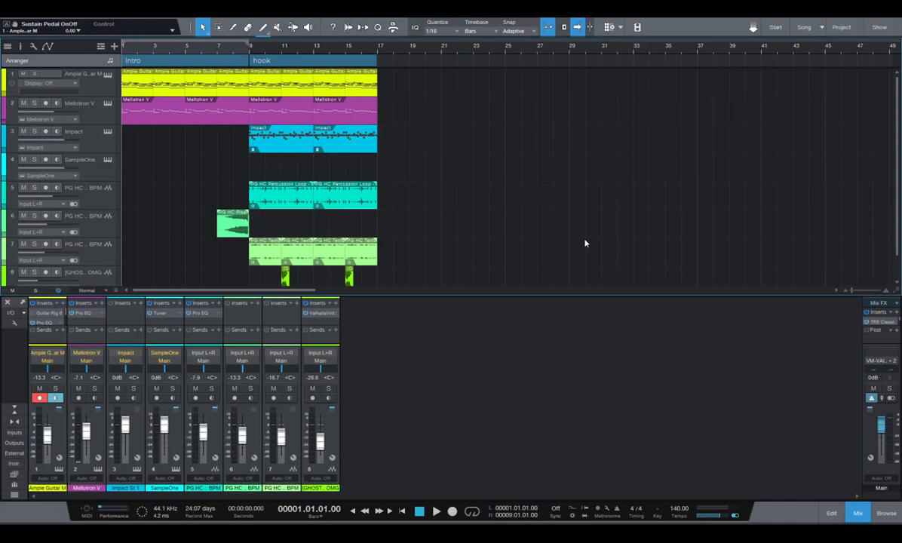
mouse_move(521, 232)
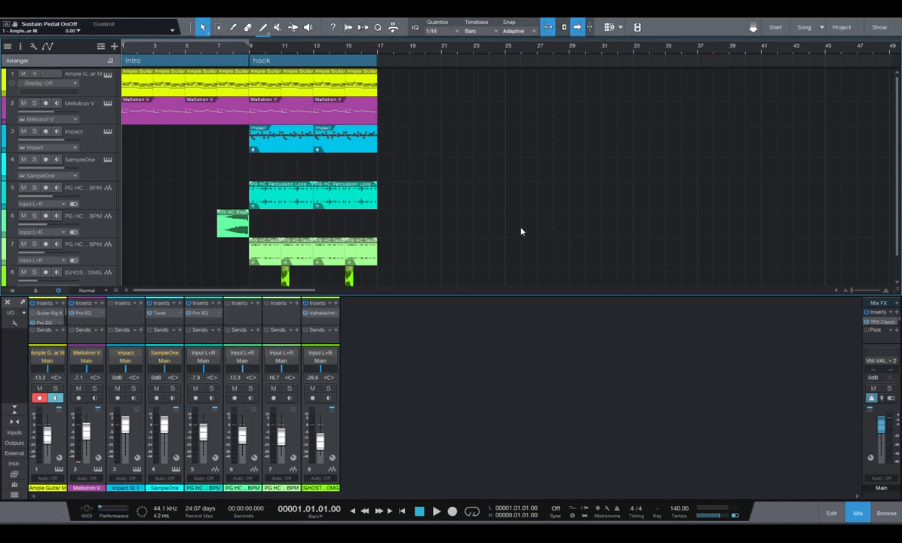
mouse_move(512, 223)
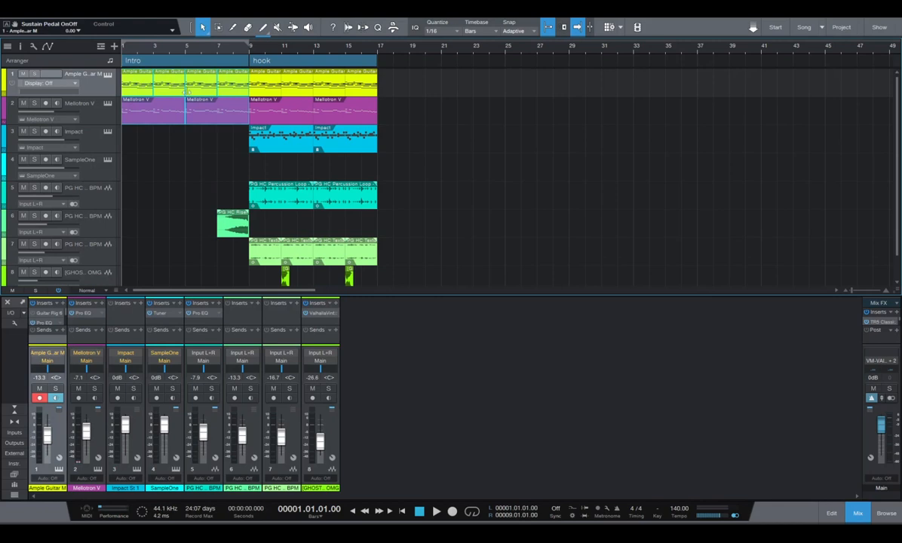
- Check the intro guitar part's options, then play the song into the hook and stop
right_click(185, 86)
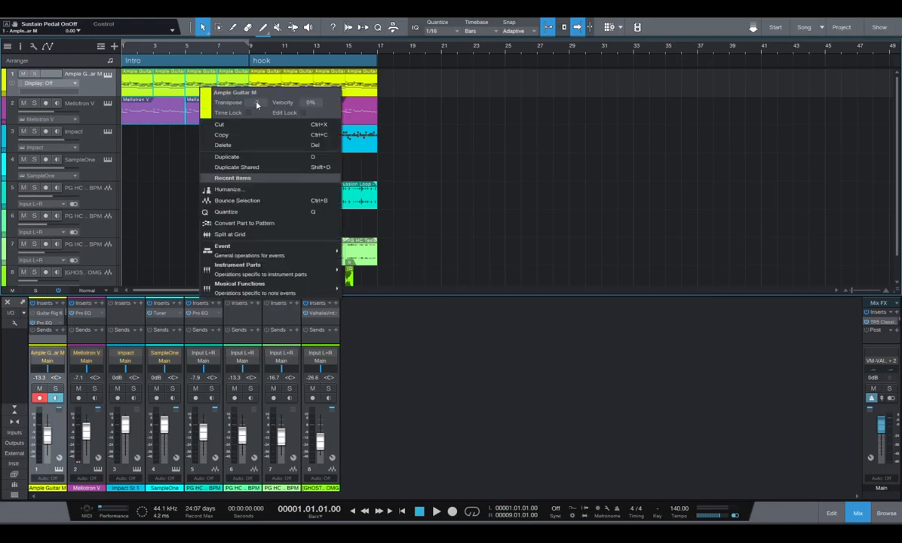
left_click(257, 102)
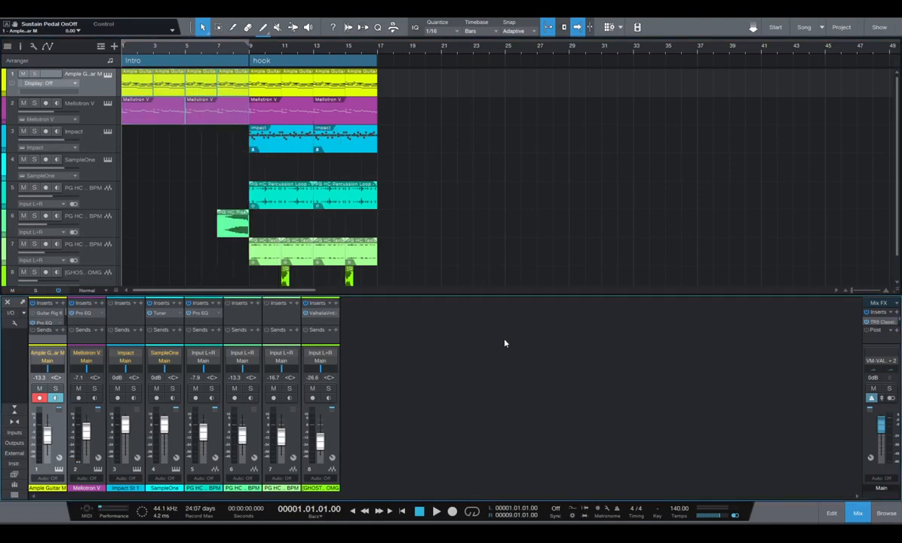
left_click(436, 511)
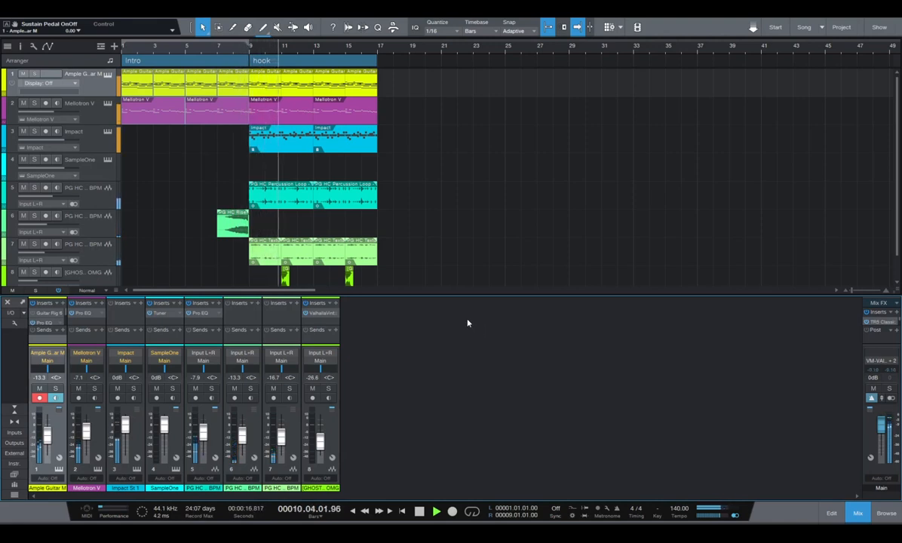
left_click(401, 511)
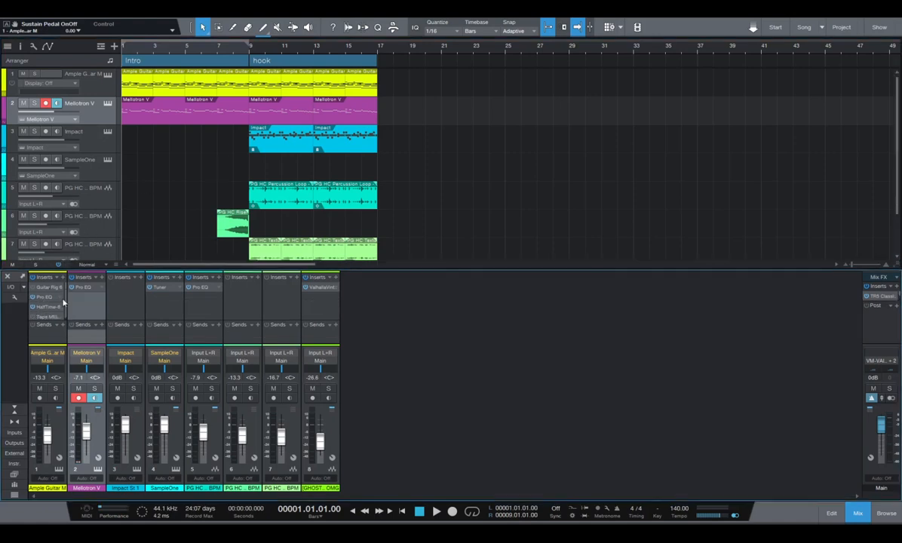
- Bring up the context menu for the HalfTime insert in the Ample Guitar Inserts list
left_click(436, 511)
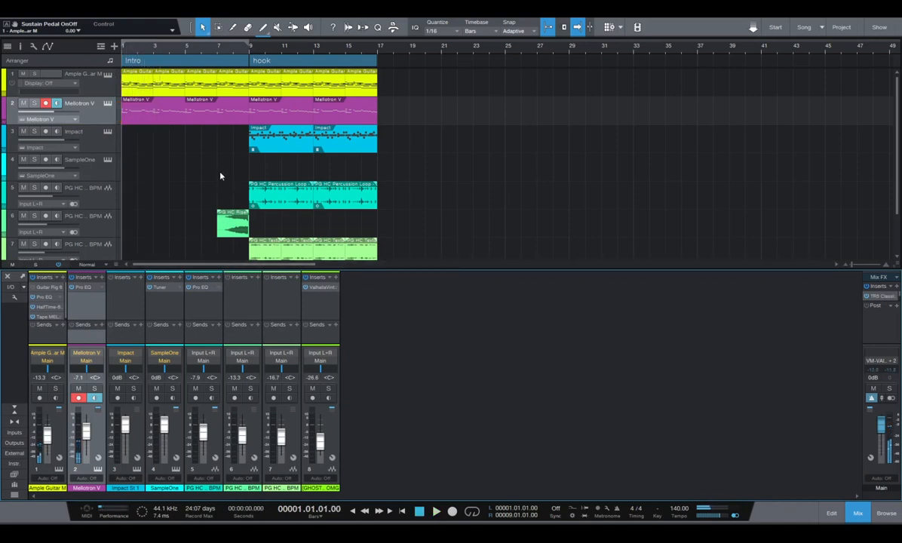
mouse_move(202, 64)
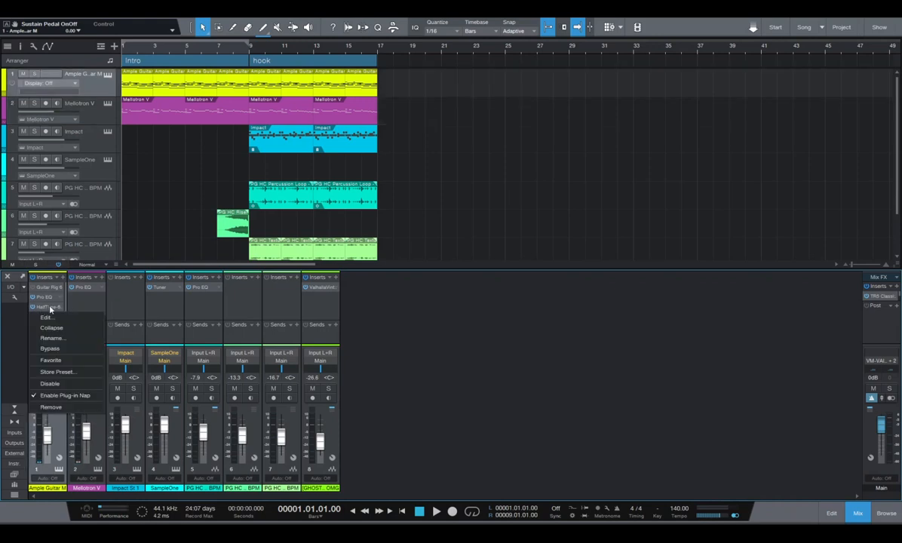
- Add HalfTime's 'Bypass' automation lane to the Ample Guitar track from the plugin editor
left_click(47, 317)
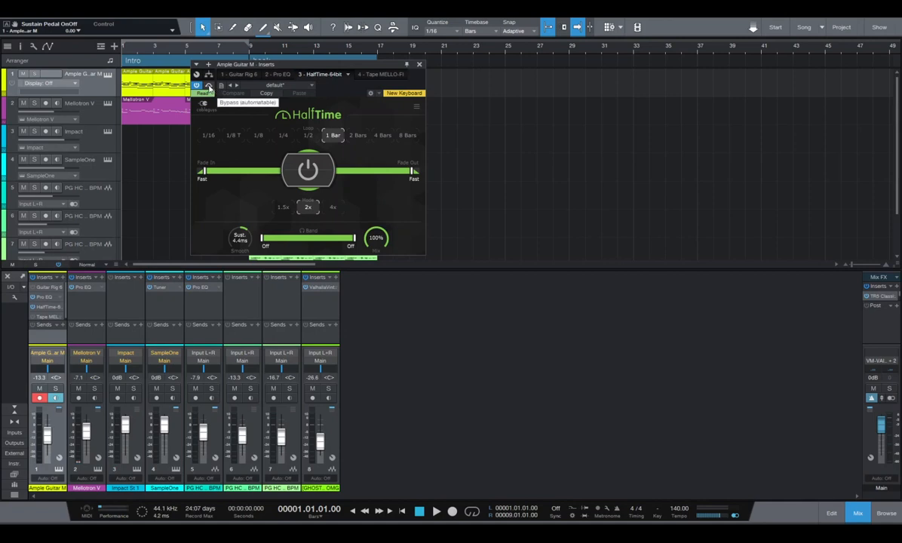
left_click(205, 94)
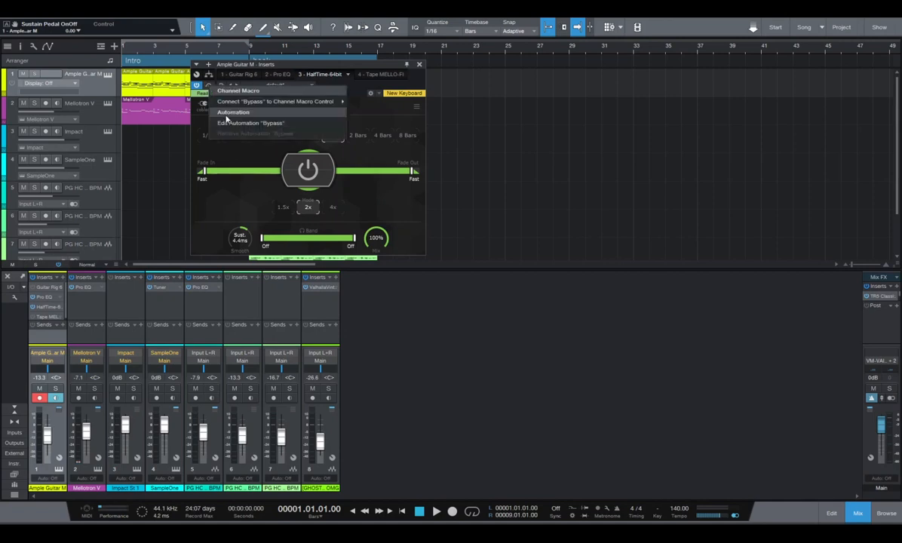
mouse_move(230, 123)
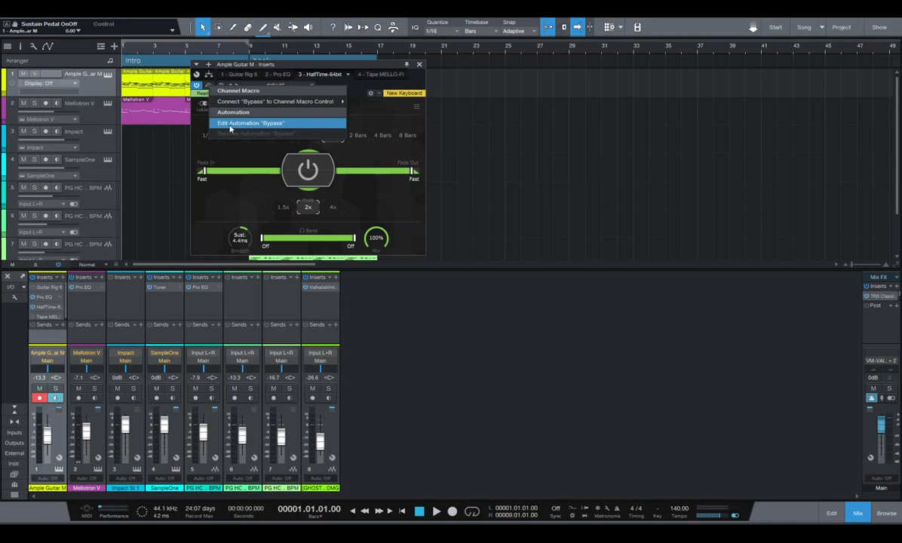
mouse_move(241, 129)
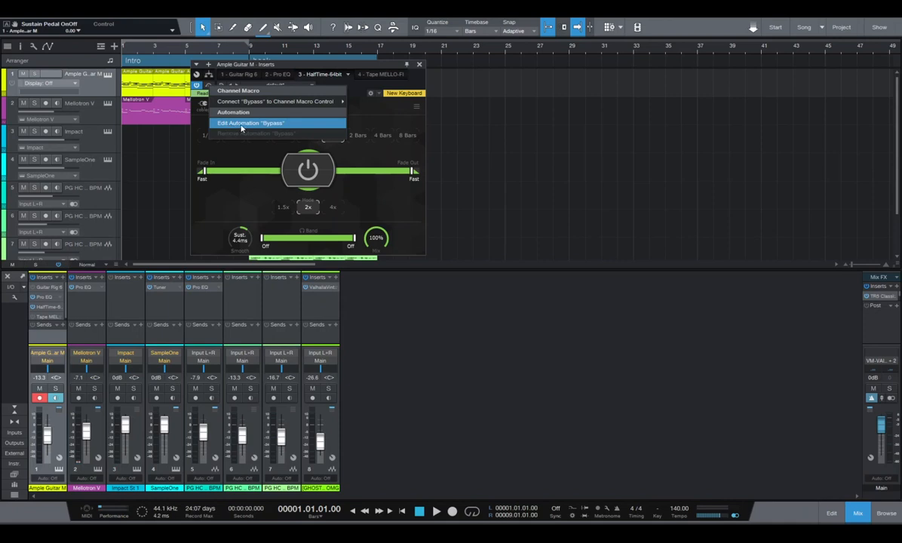
left_click(249, 122)
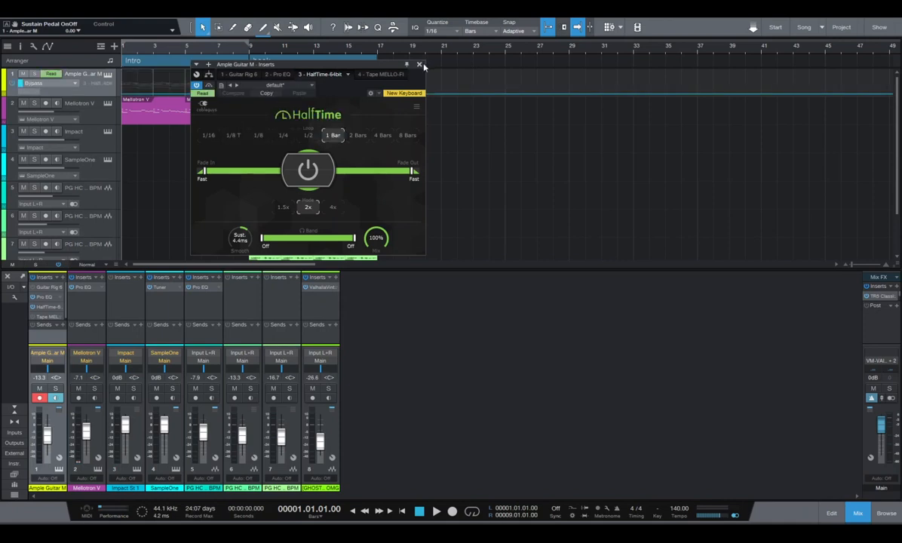
left_click(420, 64)
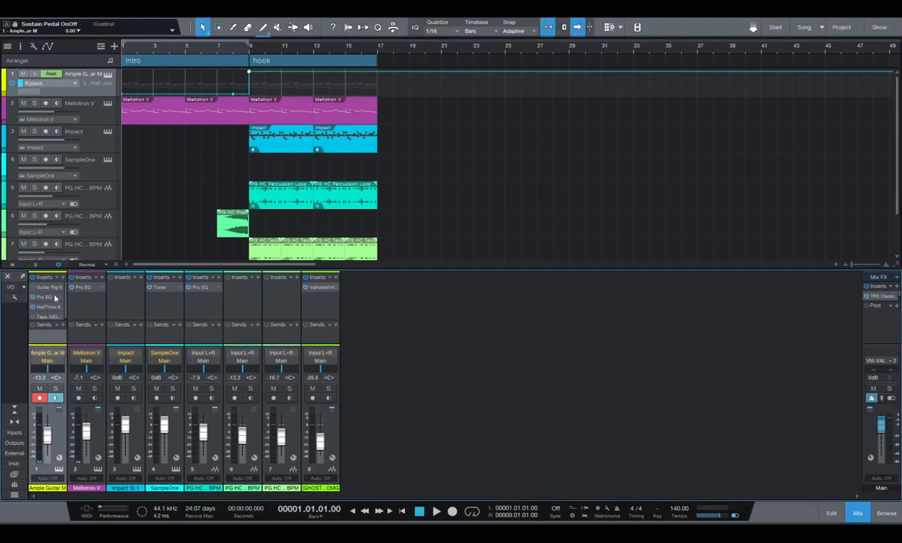
mouse_move(37, 320)
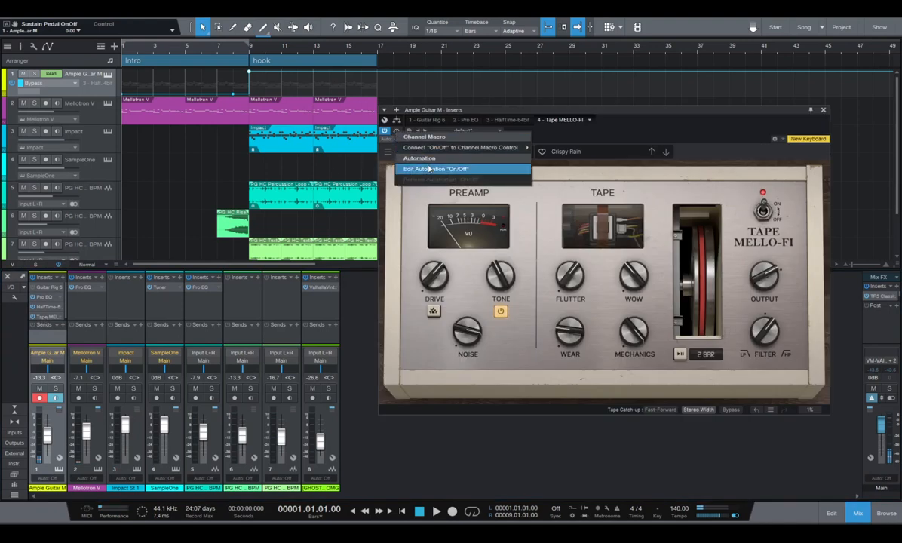
- Add Tape MELLO-FI's 'On/Off' automation lane to the Ample Guitar track
left_click(436, 169)
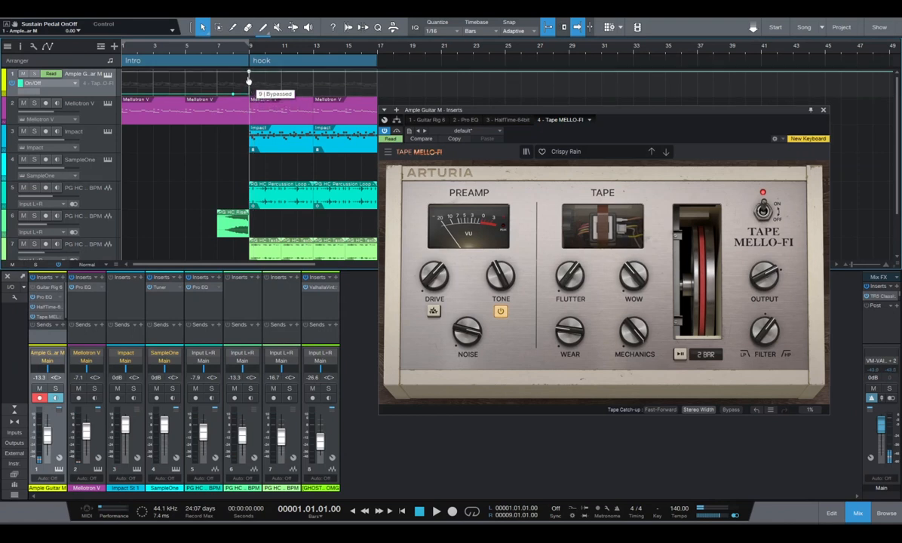
left_click(823, 109)
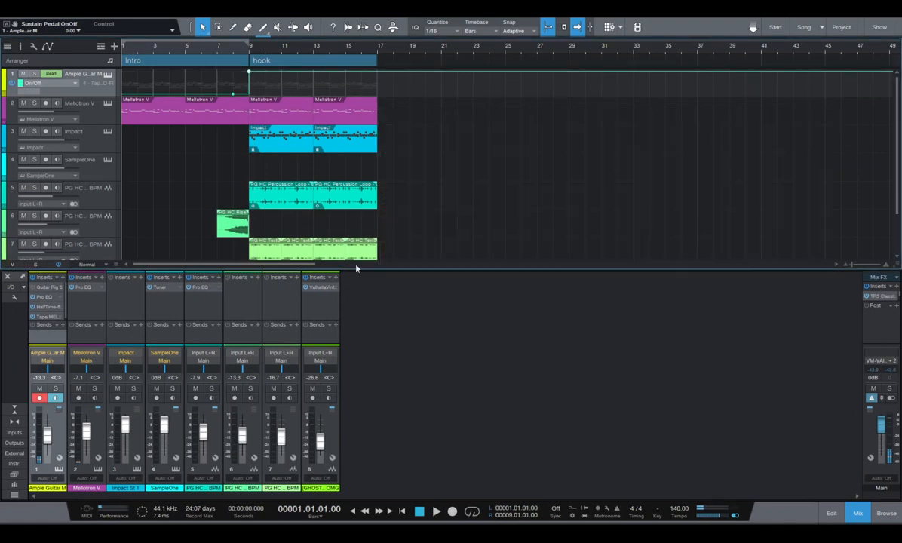
- Set the Ample Guitar track's automation display to Off so its parts reappear
left_click(75, 83)
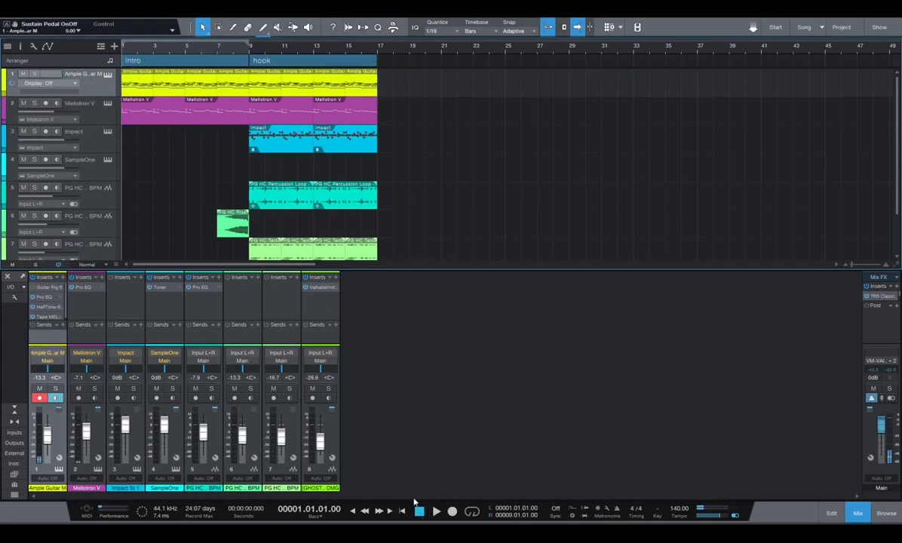
left_click(435, 511)
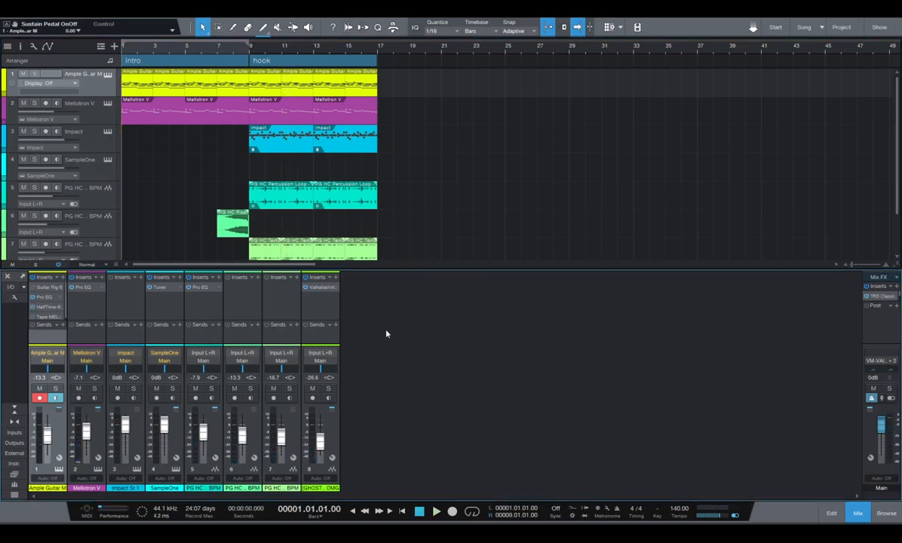
left_click(53, 83)
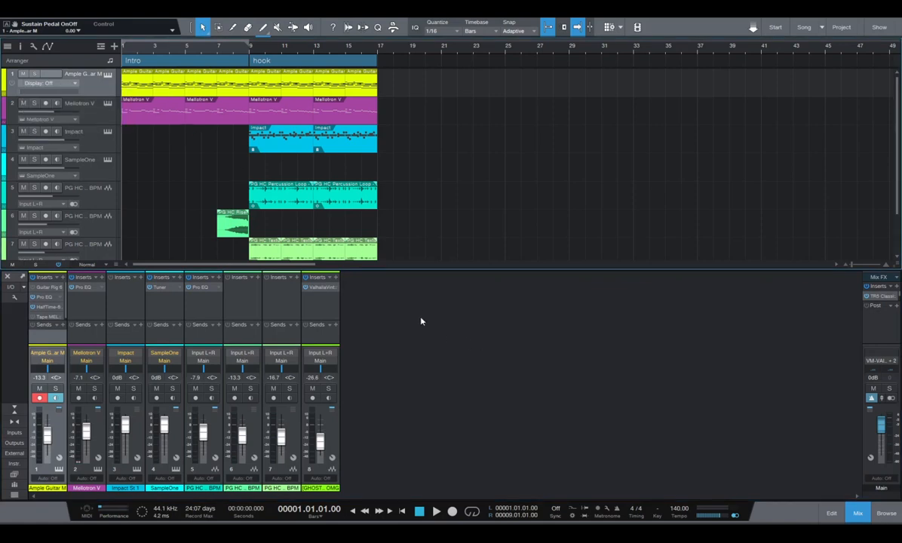
mouse_move(464, 301)
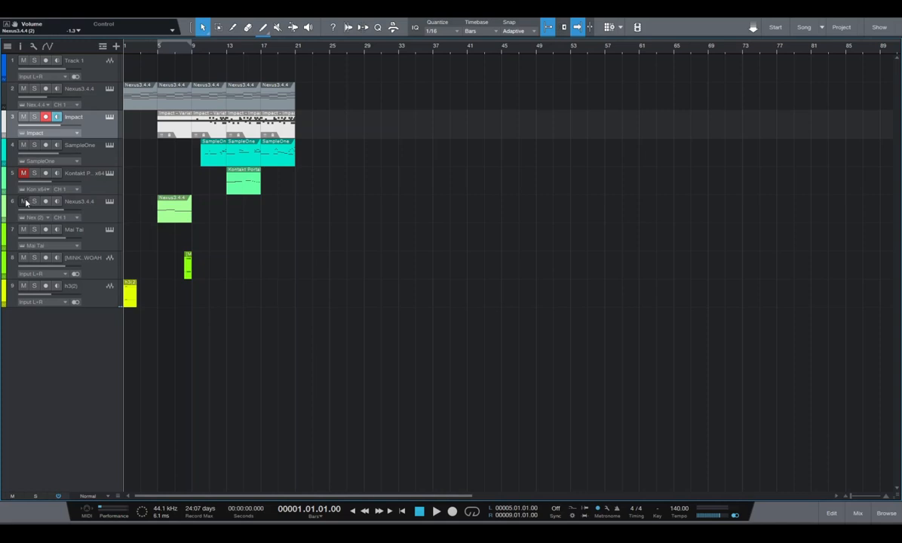
- Mute the second Nexus3.4.4 track and drag Pro EQ into the Impact channel's Inserts
left_click(435, 511)
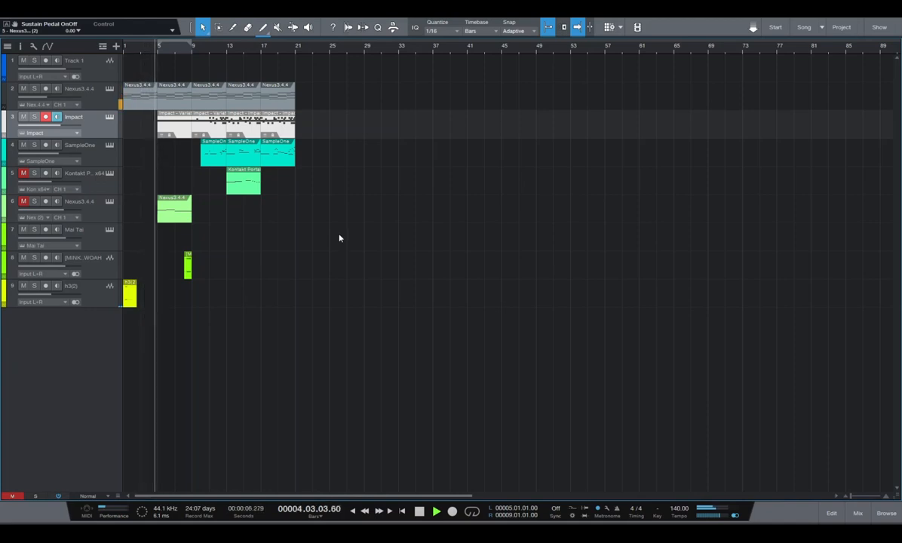
left_click(436, 511)
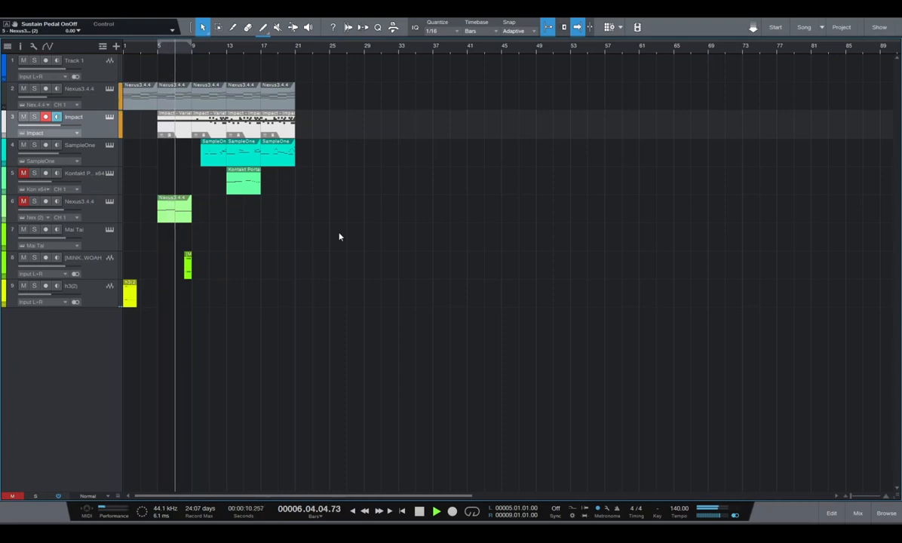
left_click(436, 512)
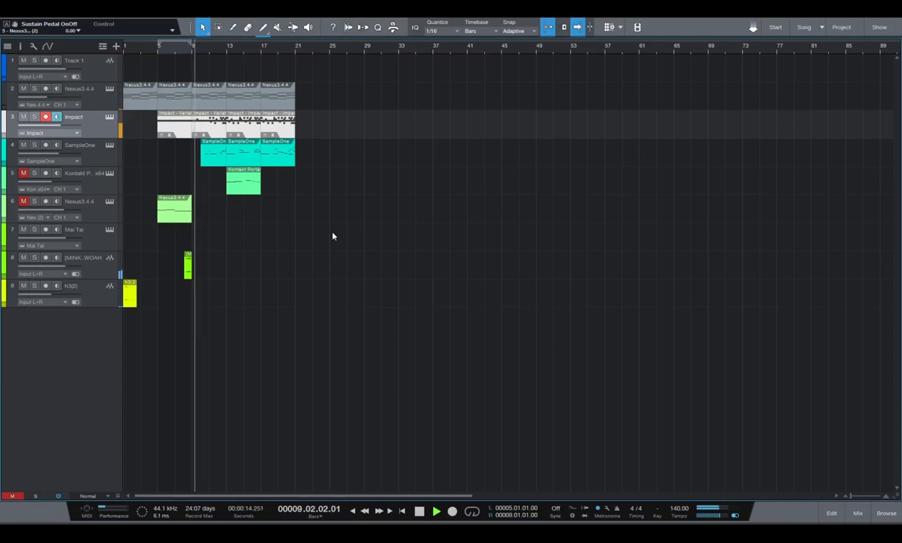
left_click(419, 511)
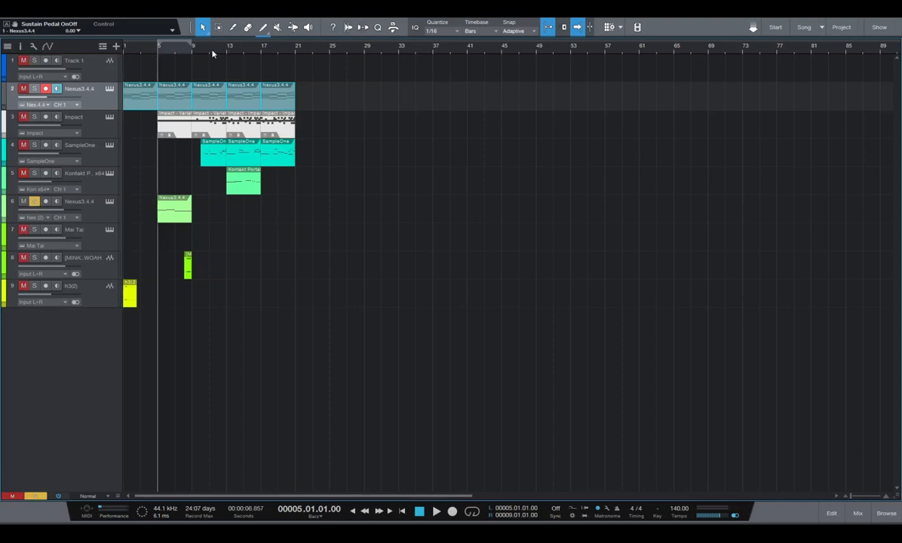
left_click(436, 512)
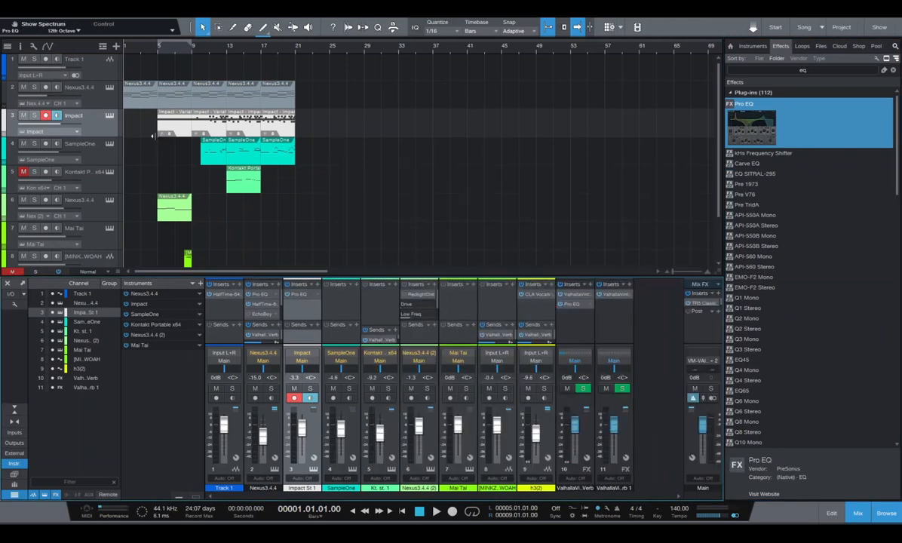
mouse_move(181, 130)
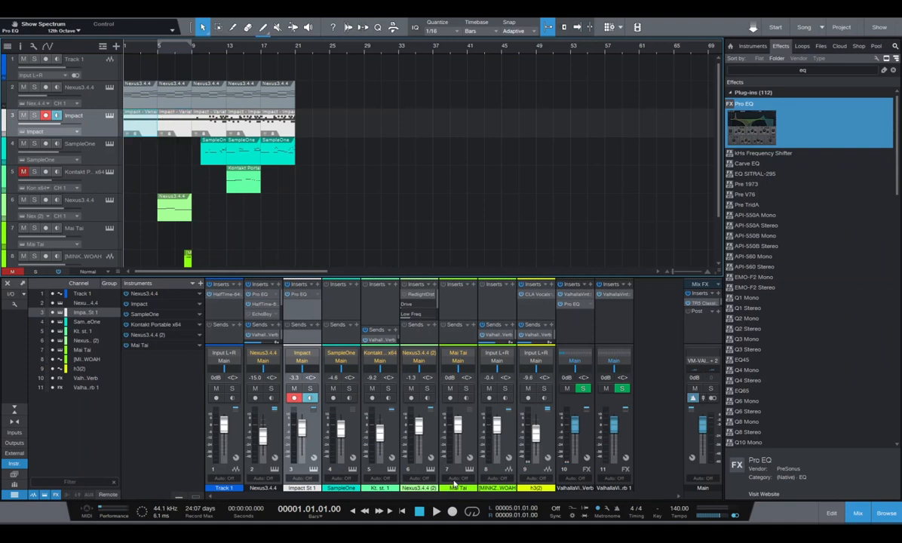
- Copy the Impact hi-hat pattern event to bar 1 and close the Browser panel
scroll("down", 3)
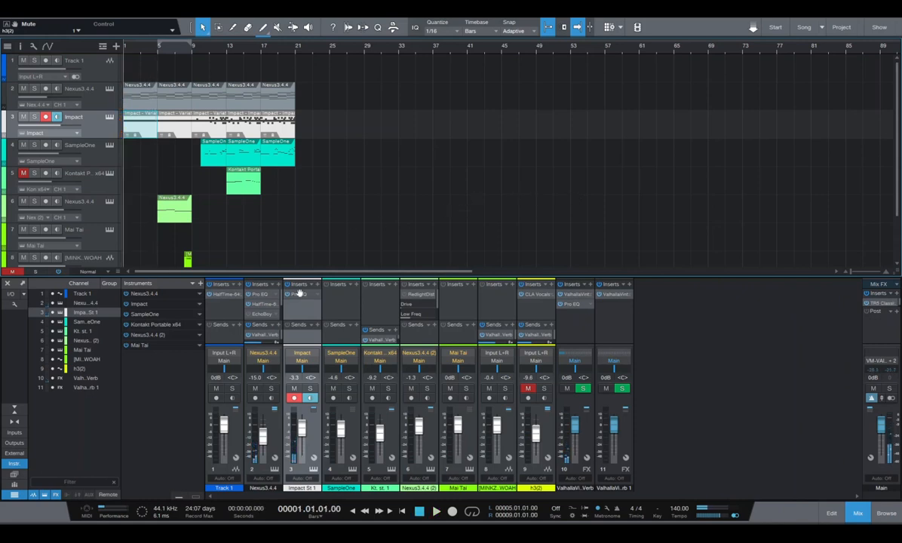
- Open the Impact channel's Pro EQ editor and enable the high-cut band
right_click(300, 294)
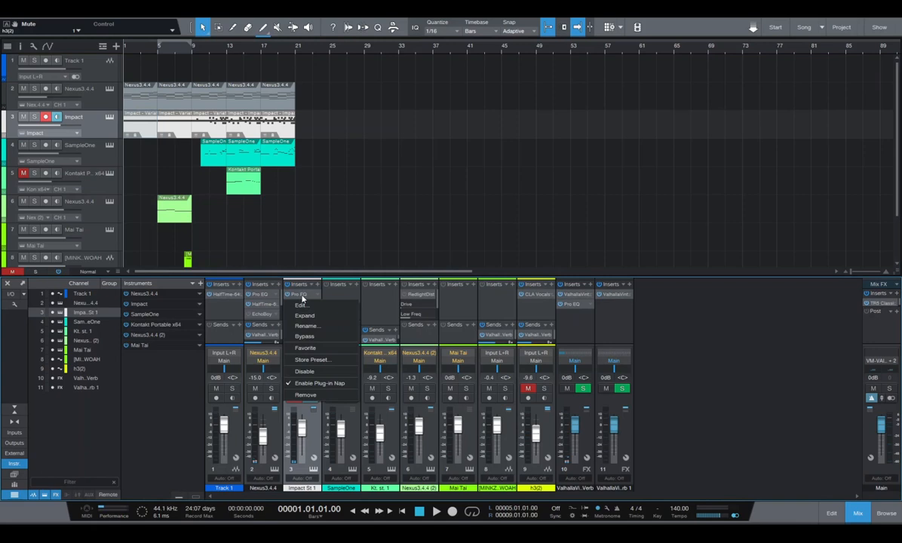
left_click(301, 305)
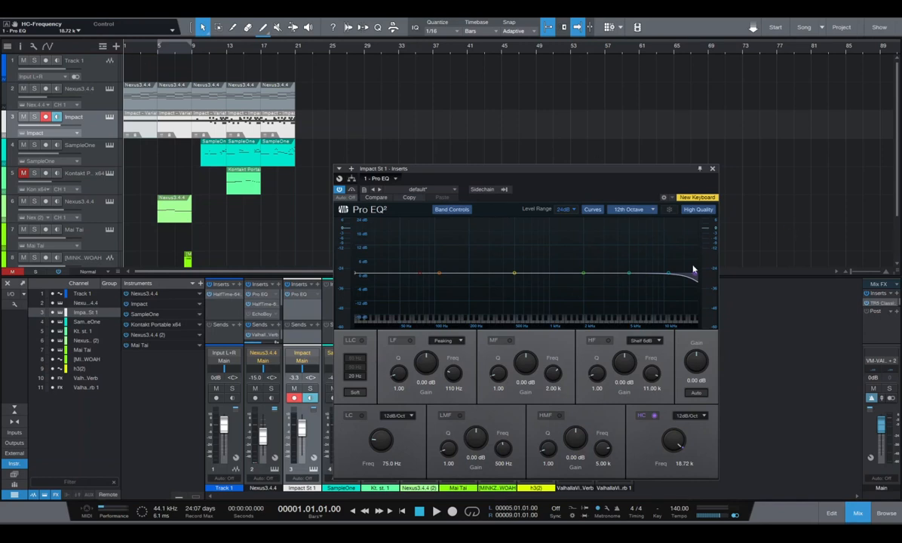
left_click(436, 511)
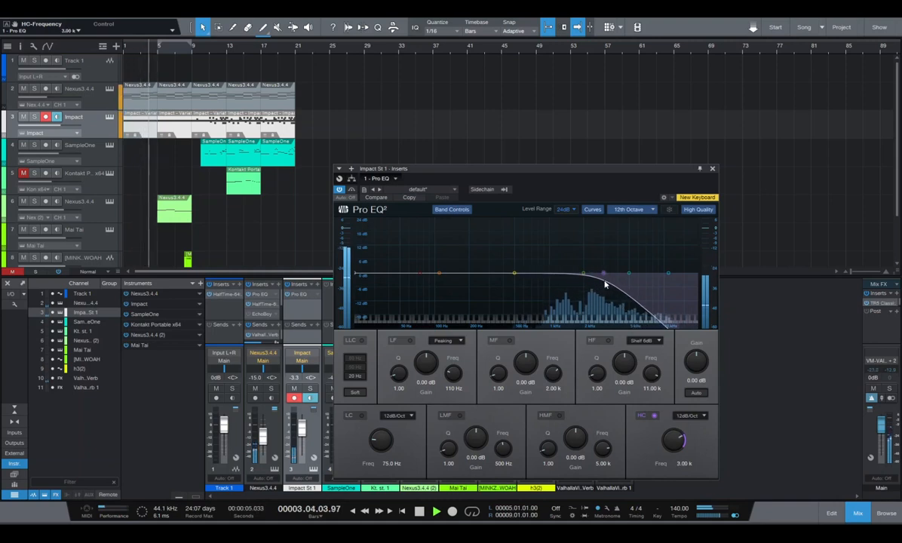
- Sweep the high-cut frequency between about 3 and 12 kHz to audition cutoffs
left_click_drag(606, 273, 671, 276)
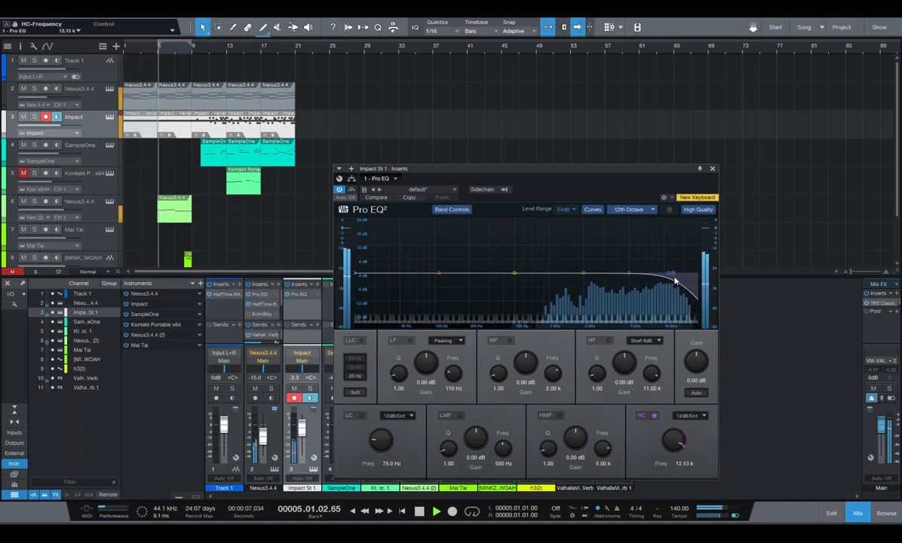
left_click_drag(671, 273, 610, 274)
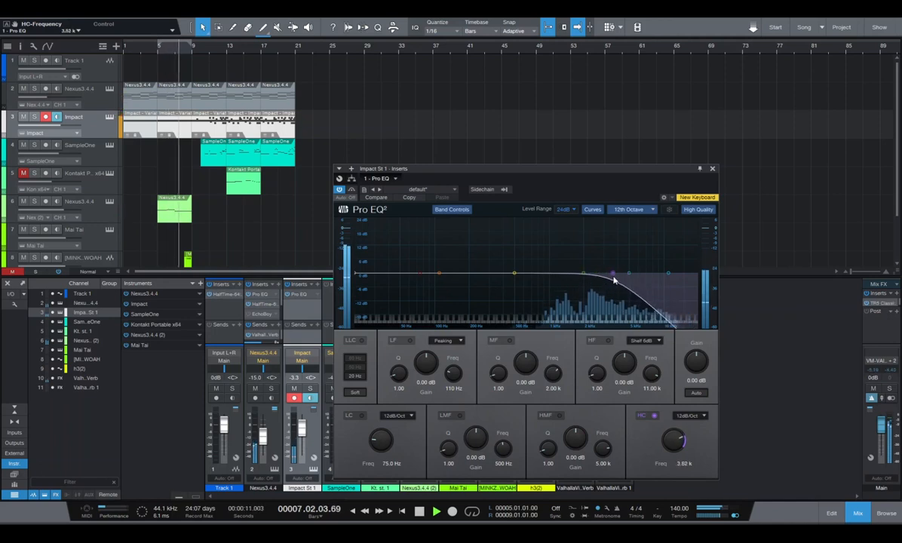
left_click_drag(673, 441, 674, 419)
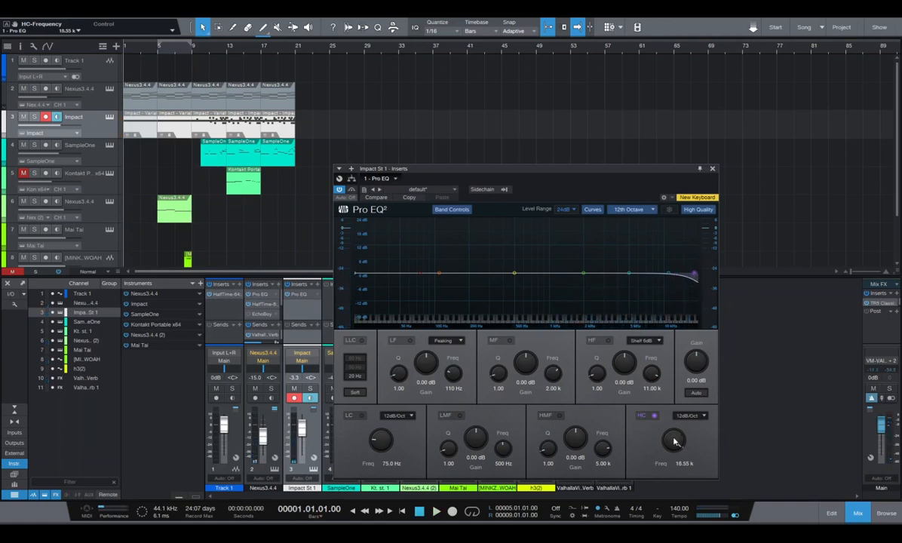
- Show the Impact track's HC-Frequency automation lane and lower a point to about 1.12 kHz
right_click(675, 441)
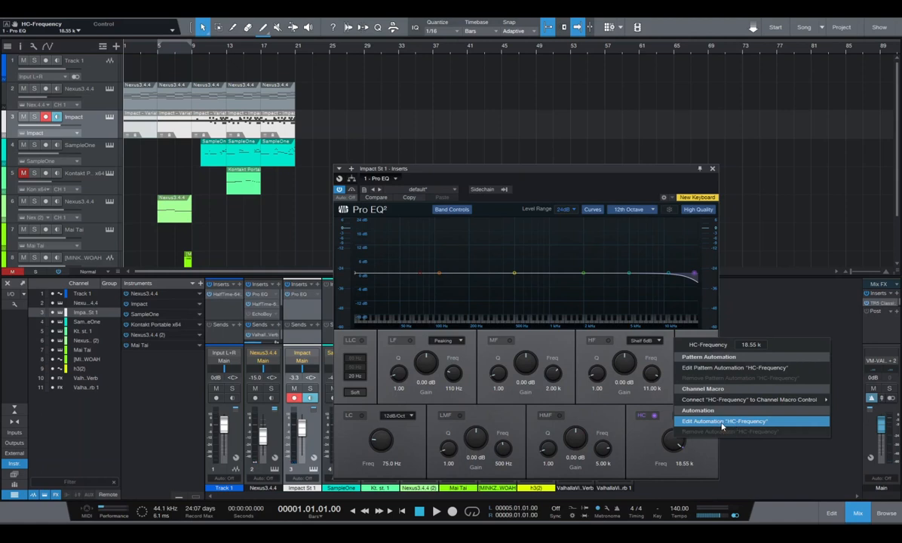
left_click(722, 420)
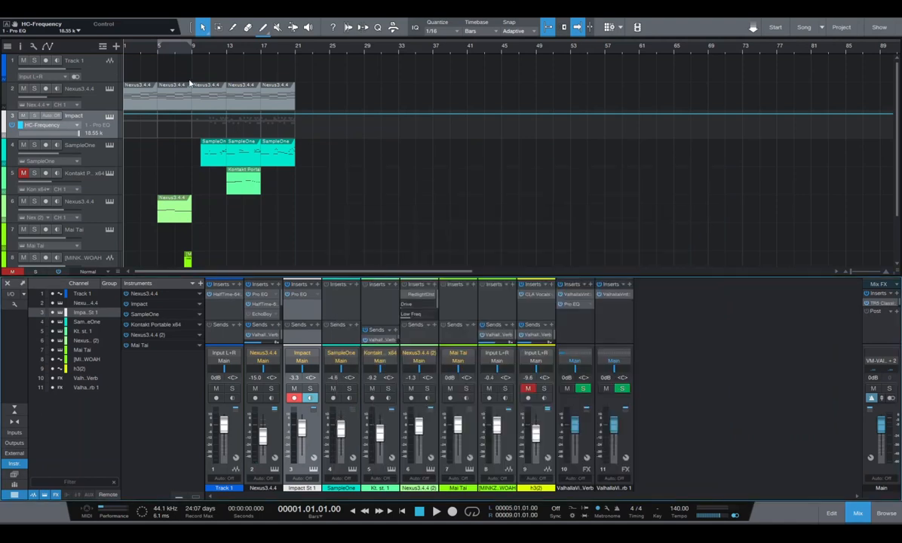
mouse_move(130, 61)
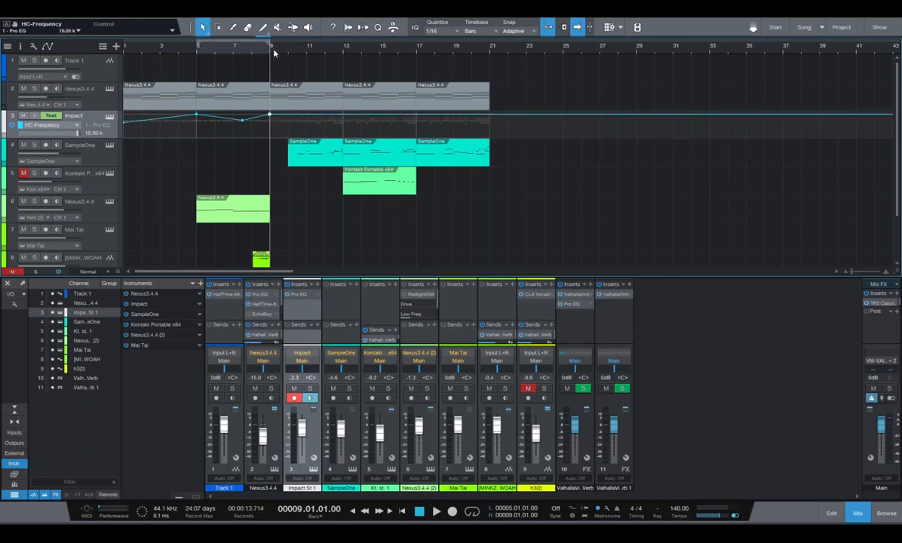
mouse_move(407, 364)
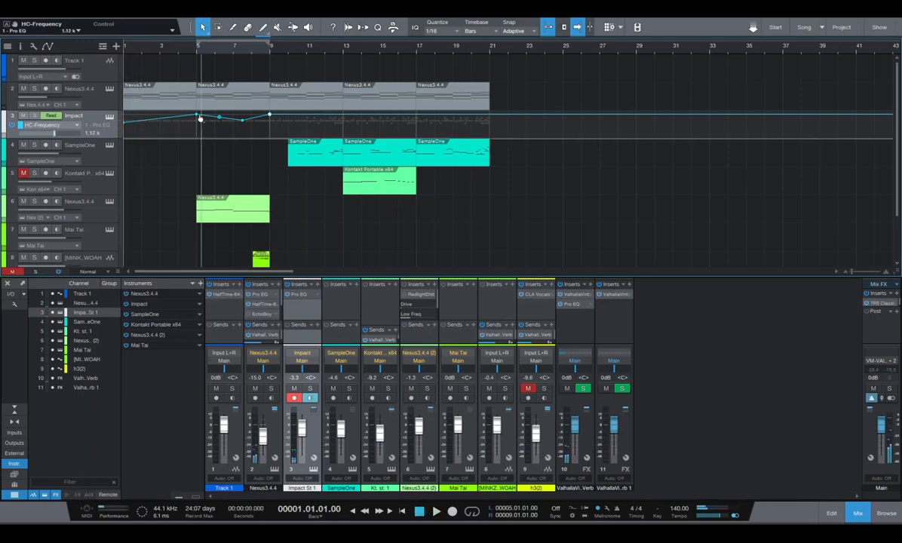
left_click_drag(196, 115, 197, 114)
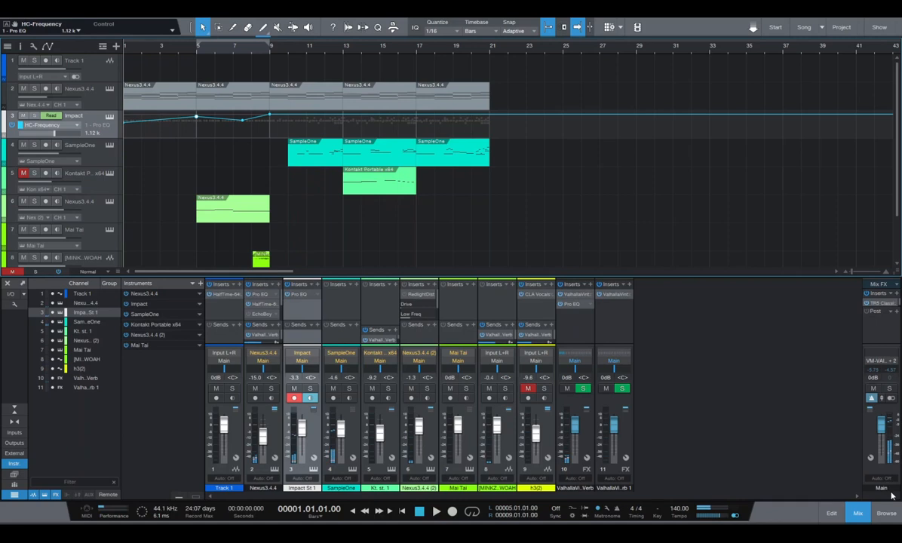
- Search 'phase' in Effects, insert Phaser after Pro EQ, and set its mix to 50%
left_click(780, 46)
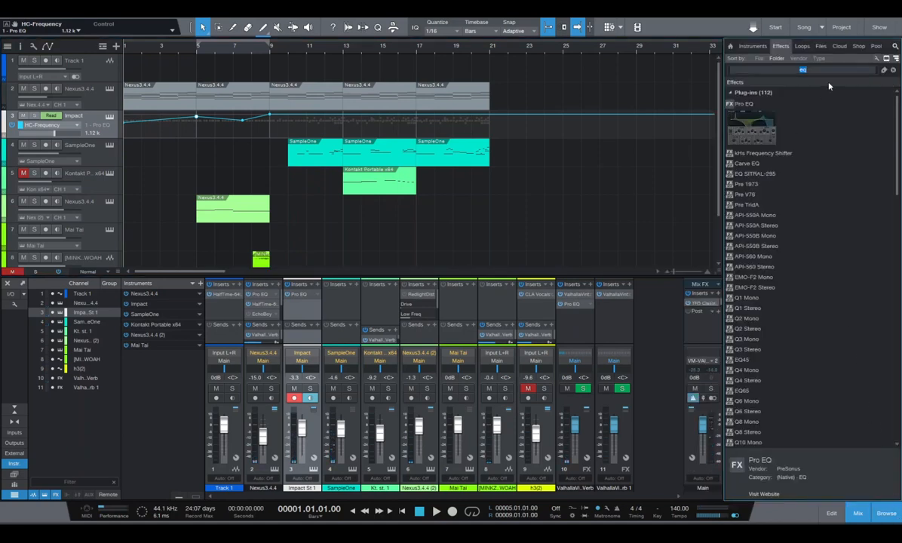
type("phaser")
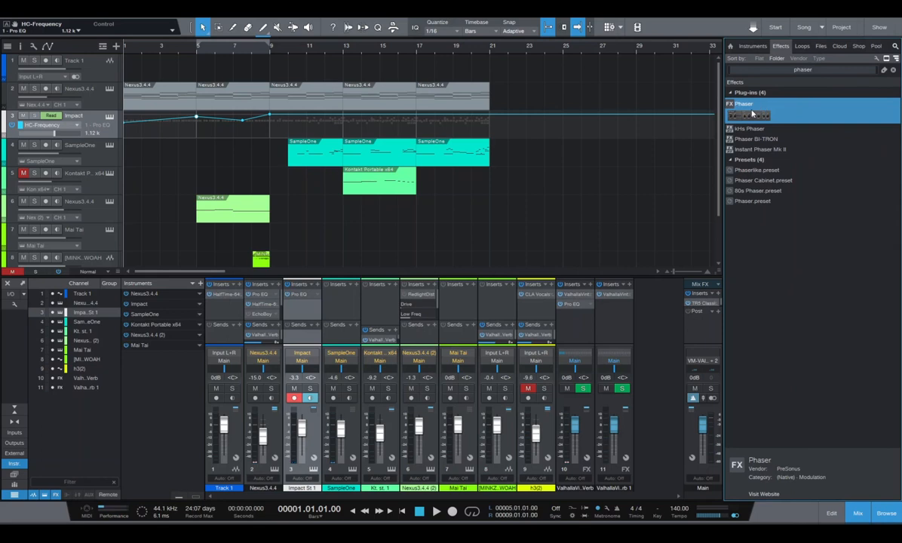
double_click(750, 115)
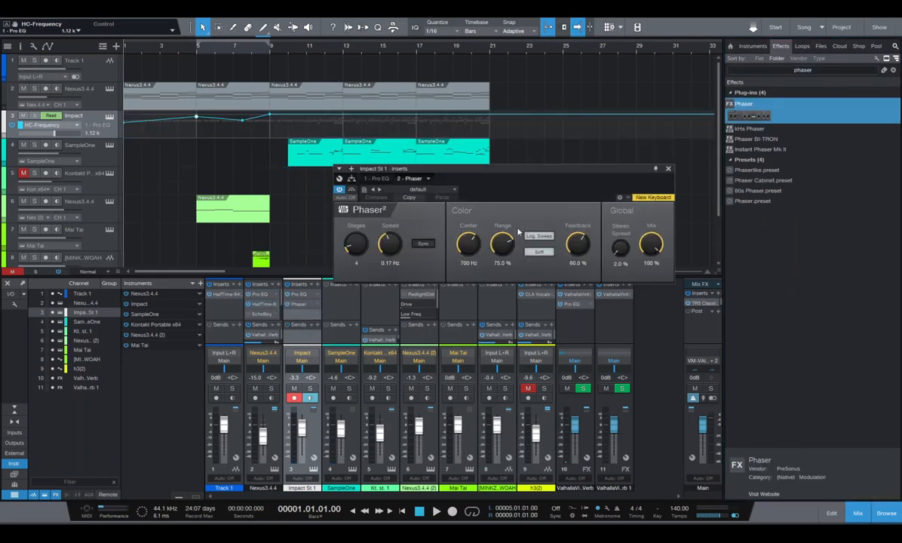
left_click_drag(356, 243, 360, 253)
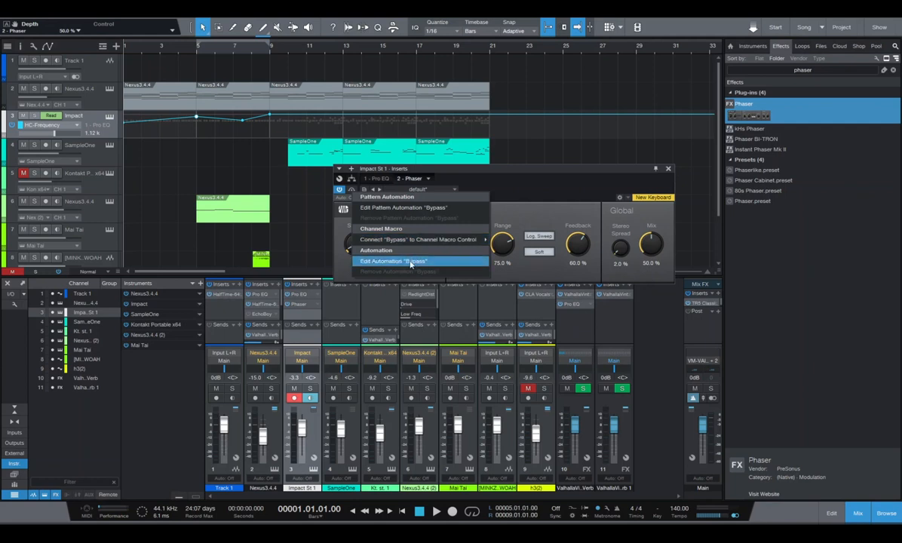
- Show the Phaser bypass automation lane and raise its envelope near bar 9
left_click(392, 261)
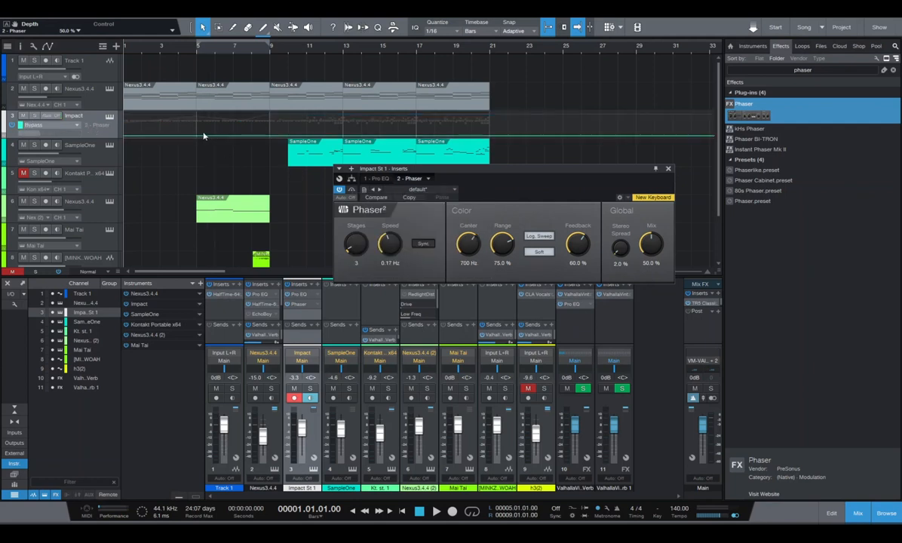
mouse_move(258, 141)
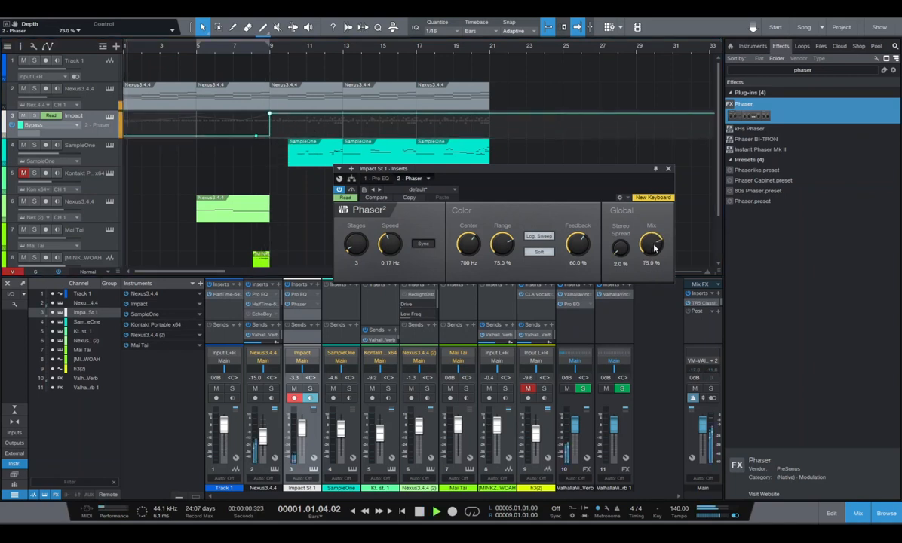
left_click_drag(650, 245, 650, 240)
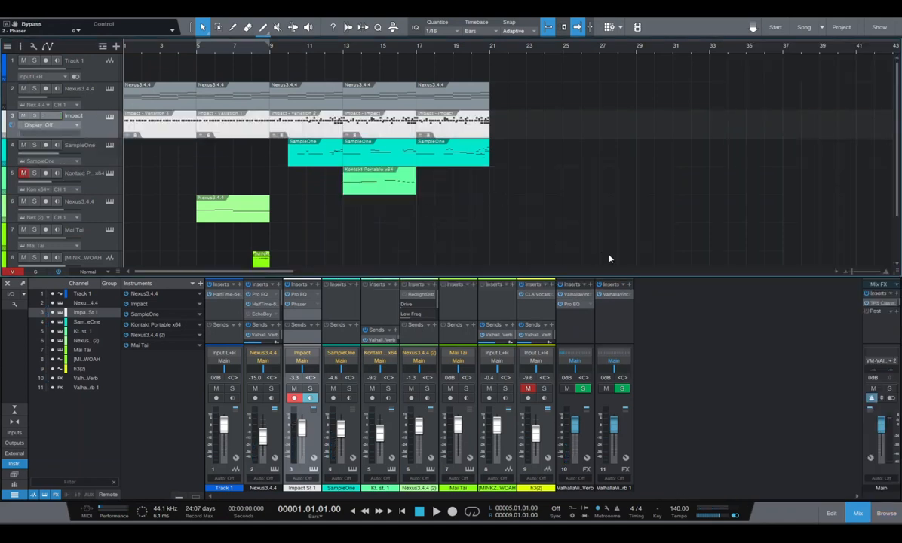
mouse_move(601, 233)
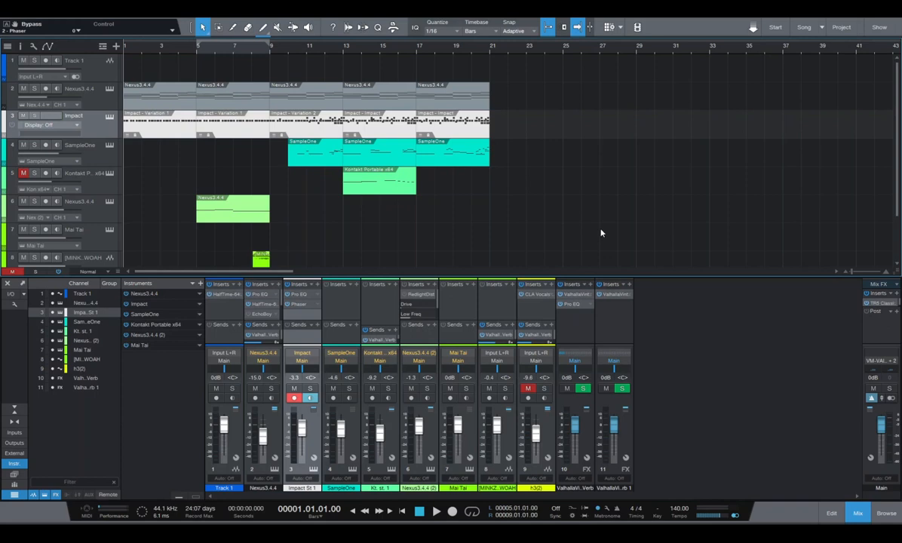
mouse_move(550, 213)
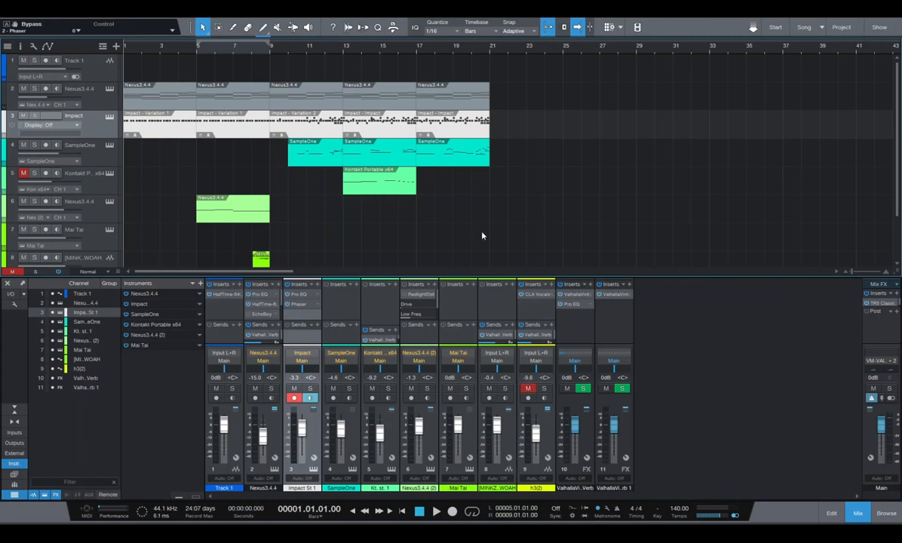
mouse_move(392, 236)
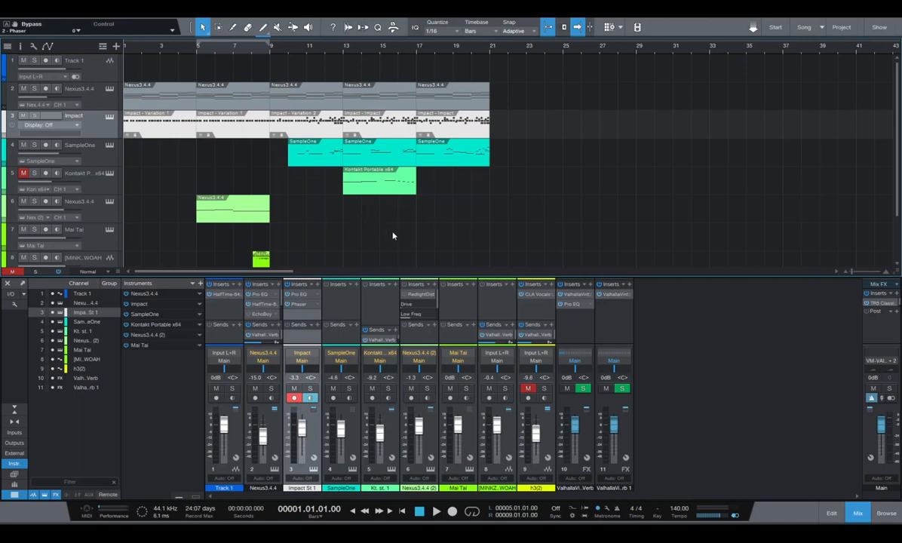